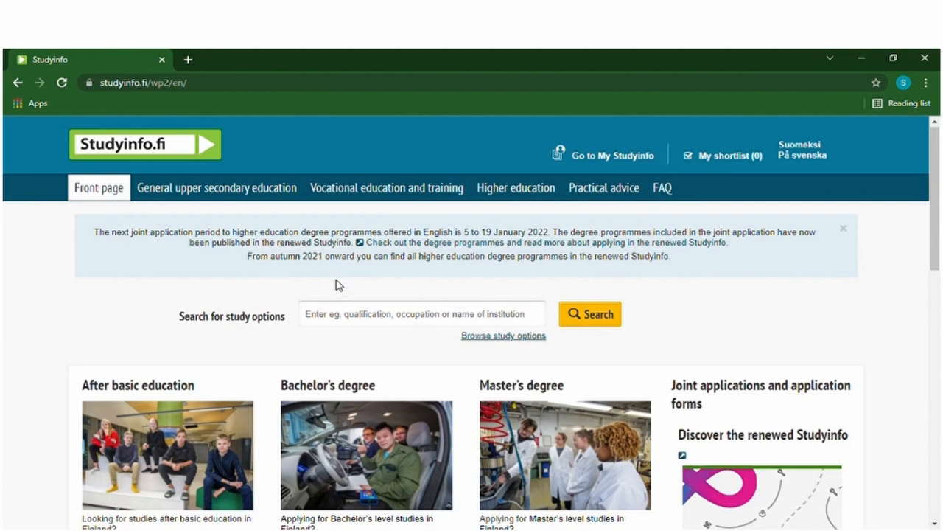
- Skim the front page, highlighting words in the application period announcement
scroll(down, 3)
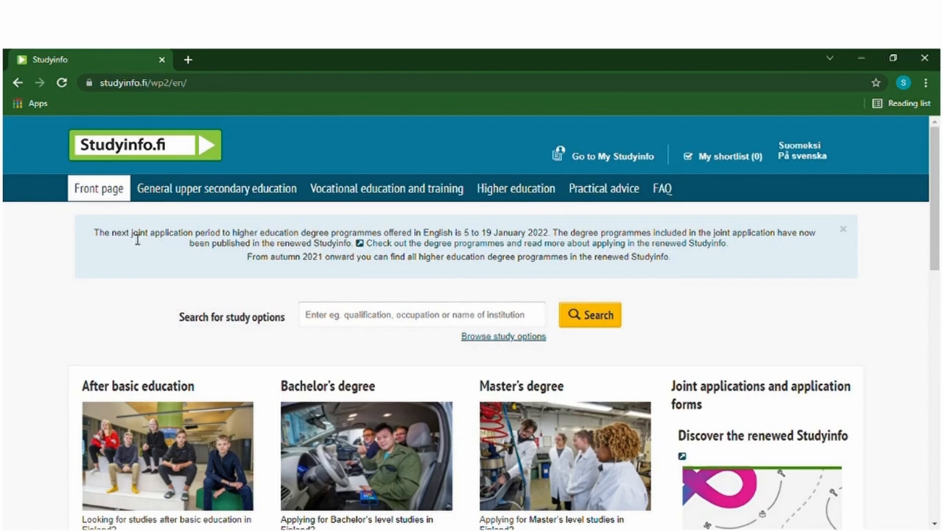
mouse_move(148, 235)
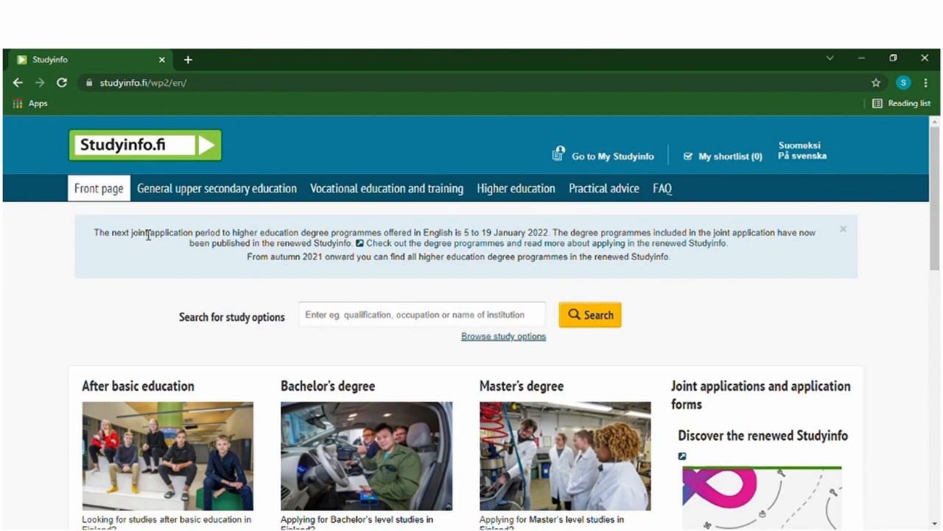
mouse_move(313, 243)
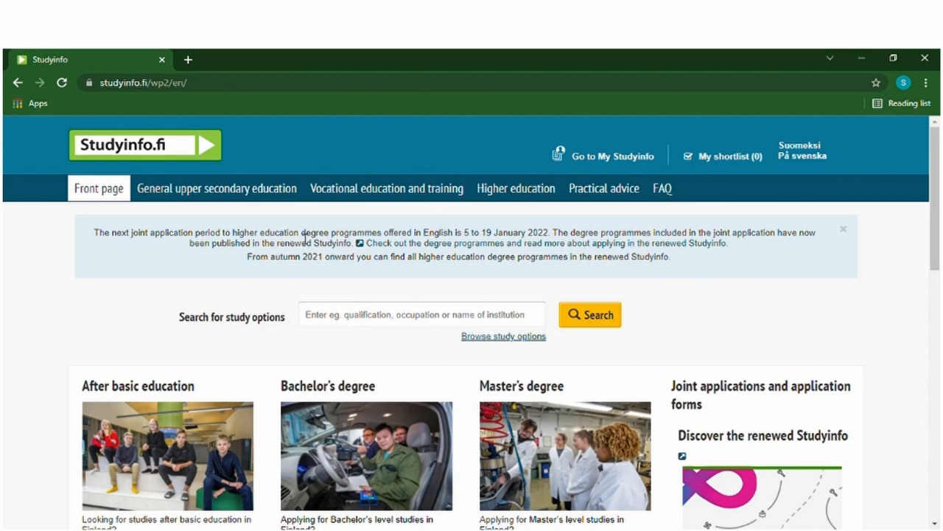
mouse_move(279, 231)
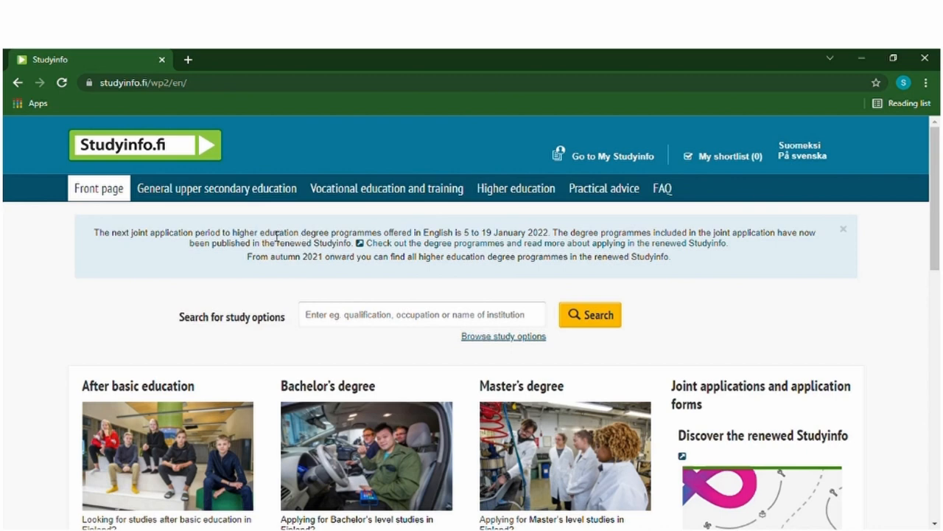
drag(271, 233, 313, 233)
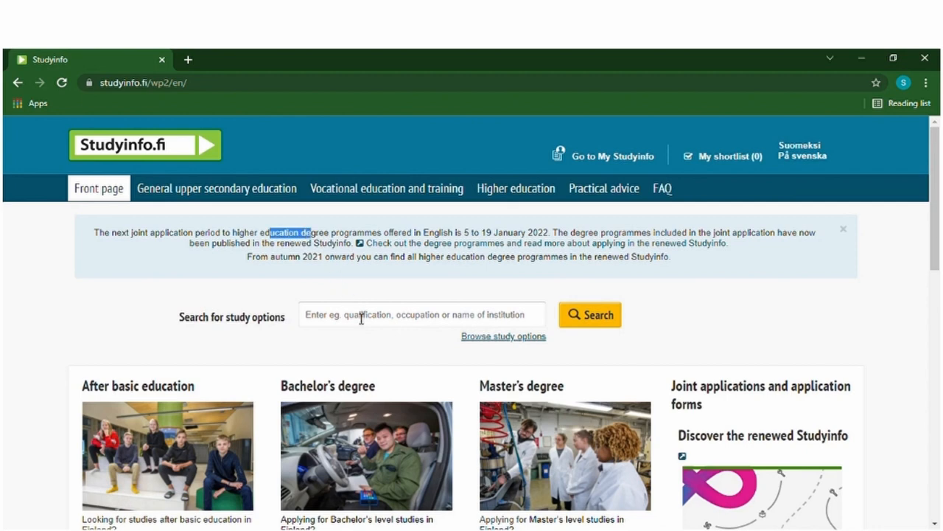
scroll(down, 3)
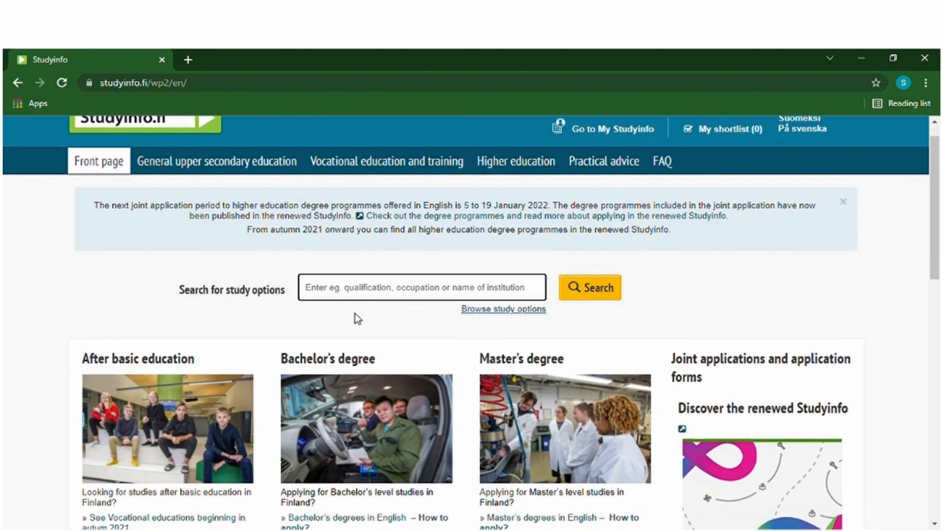
scroll(down, 3)
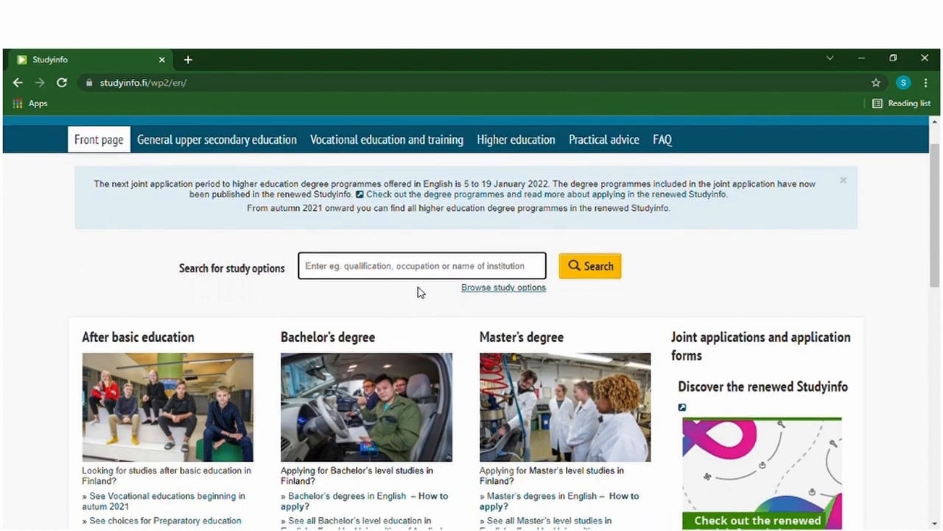
- Browse study options by subject and expand the Health care, Well-being, Nutrition, Medicine and Pharmacy area
click(504, 288)
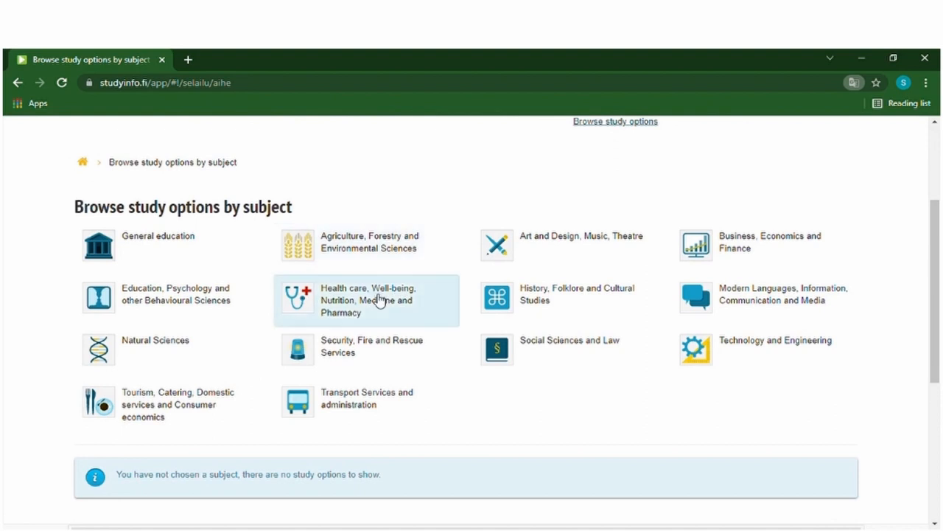
click(367, 300)
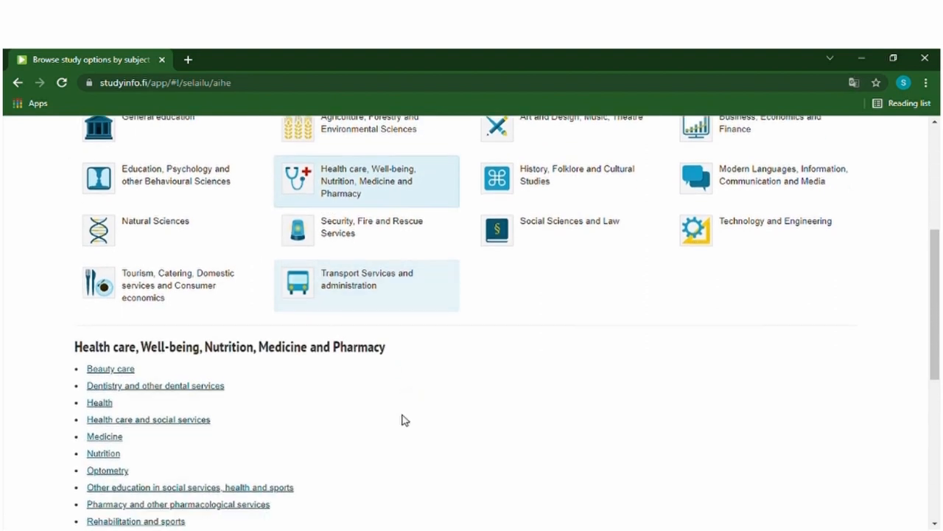
scroll(down, 3)
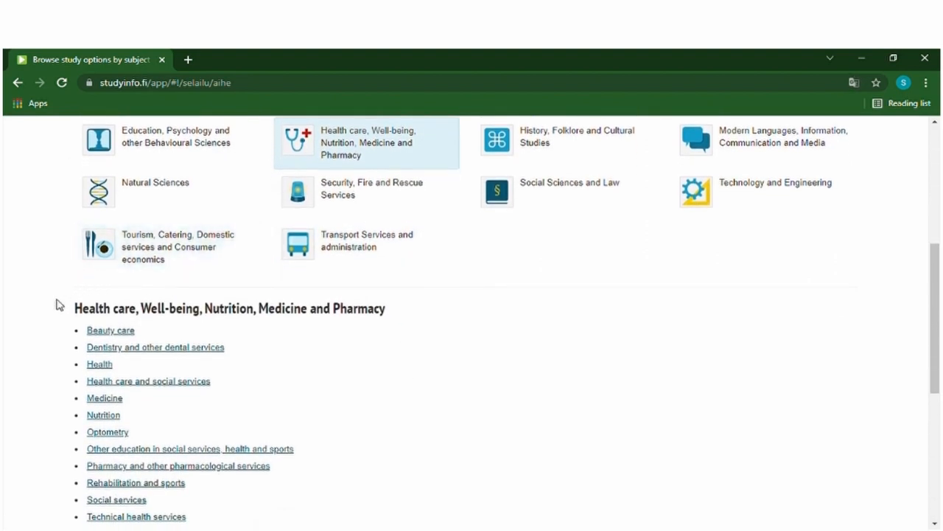
scroll(down, 3)
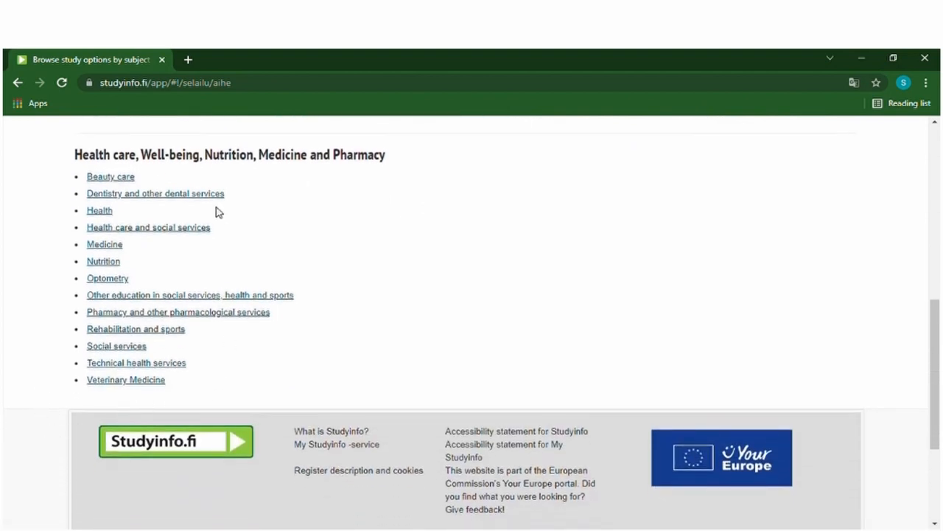
mouse_move(86, 228)
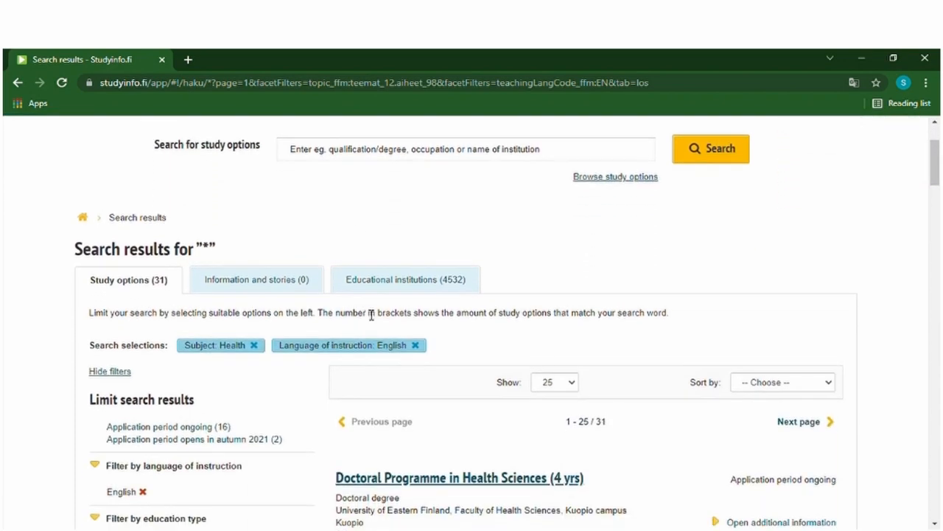
scroll(down, 3)
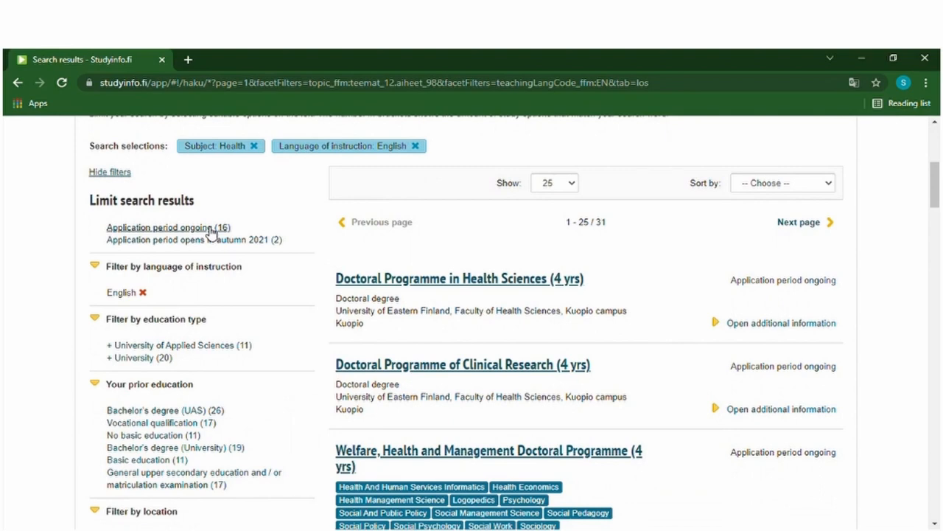
mouse_move(235, 234)
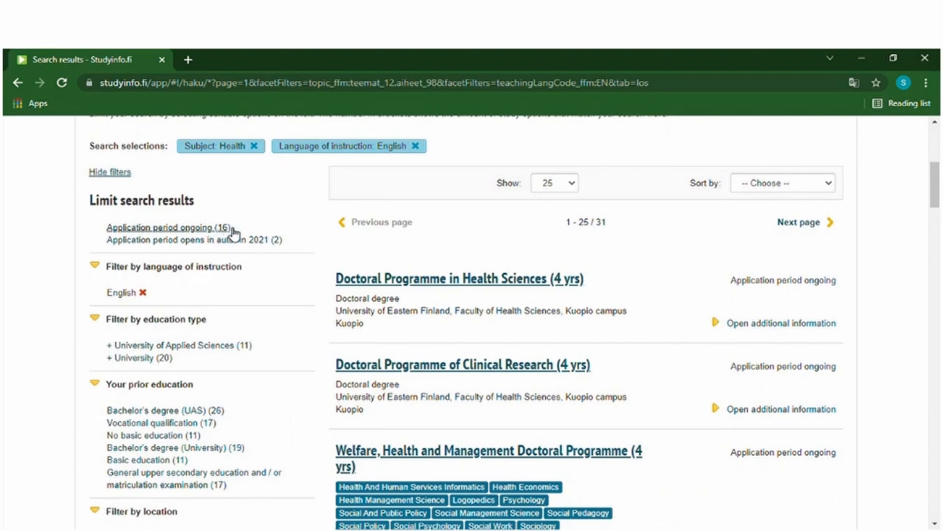
scroll(down, 3)
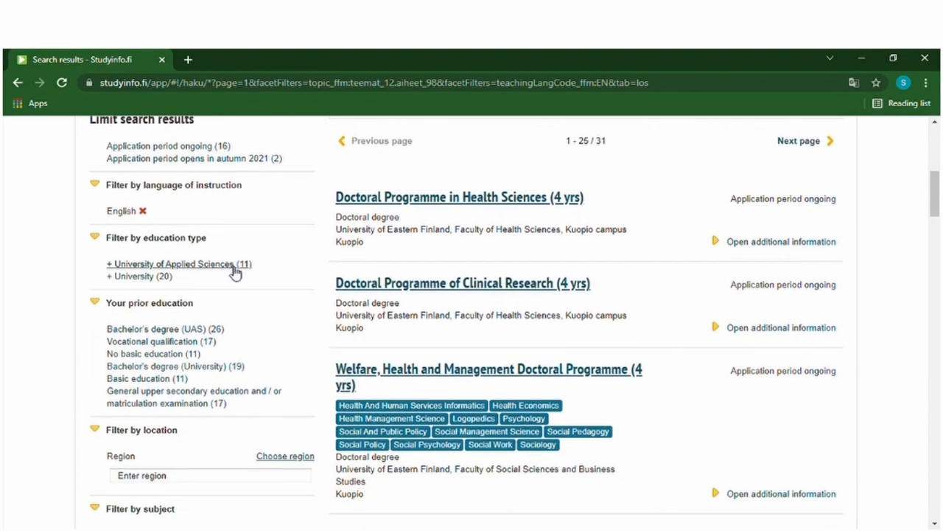
scroll(down, 3)
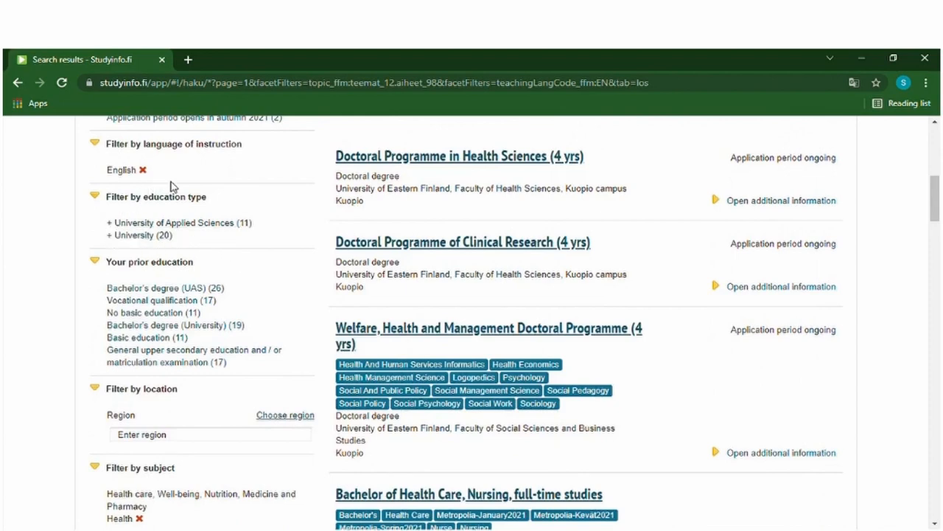
scroll(down, 3)
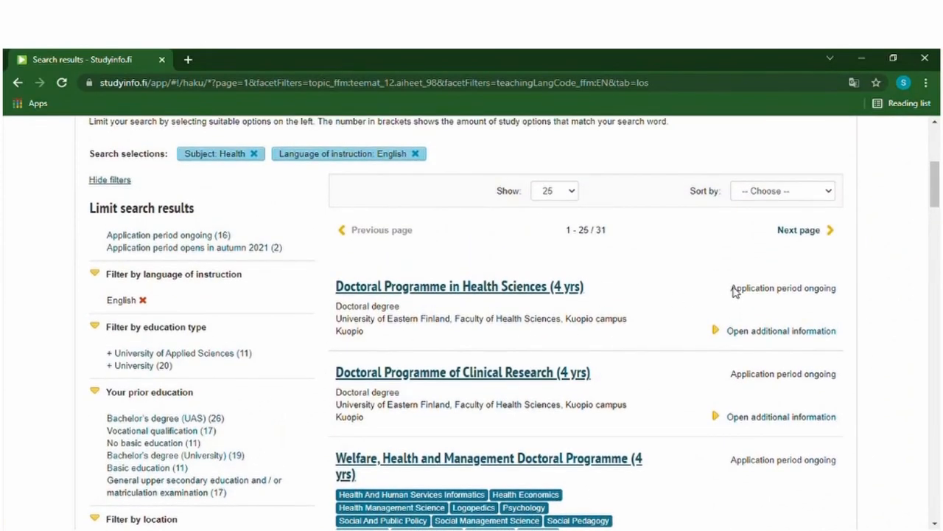
mouse_move(513, 287)
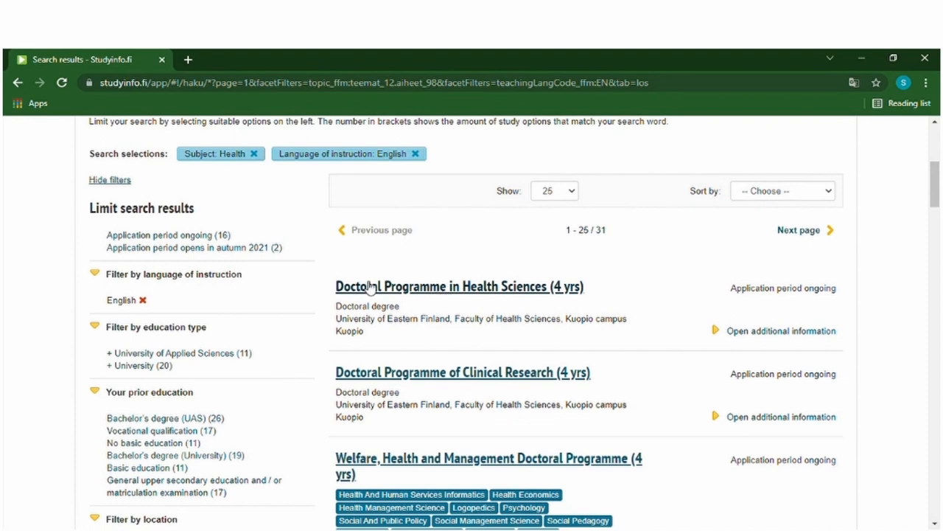
mouse_move(449, 292)
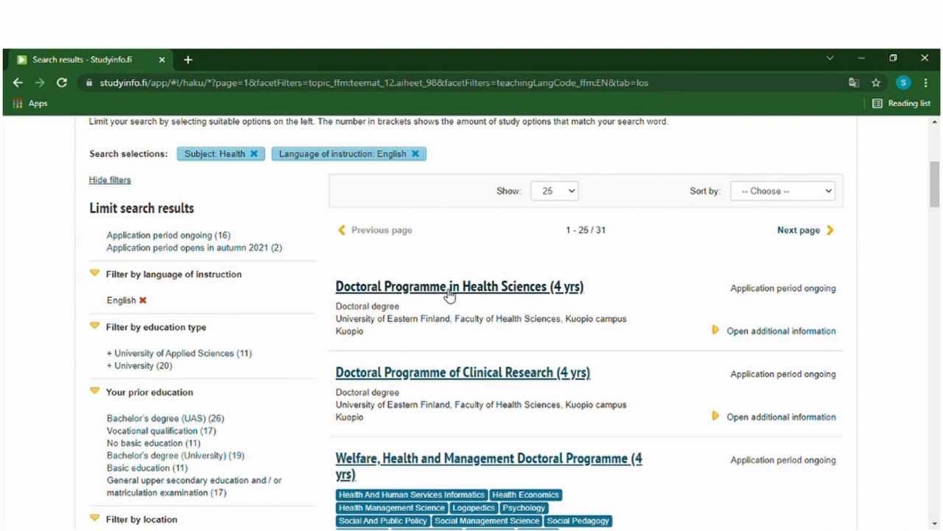
- Open the Doctoral Programme in Health Sciences details and view its How to apply information
click(448, 286)
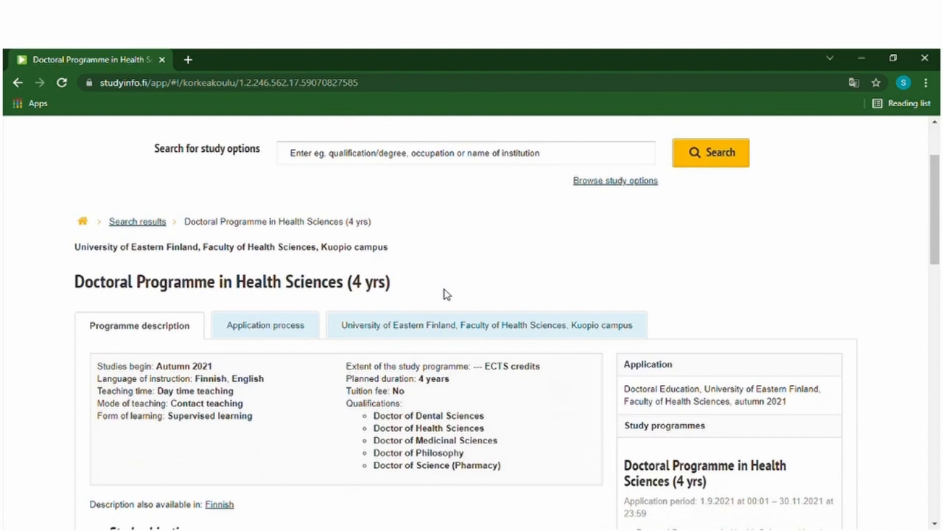
scroll(down, 3)
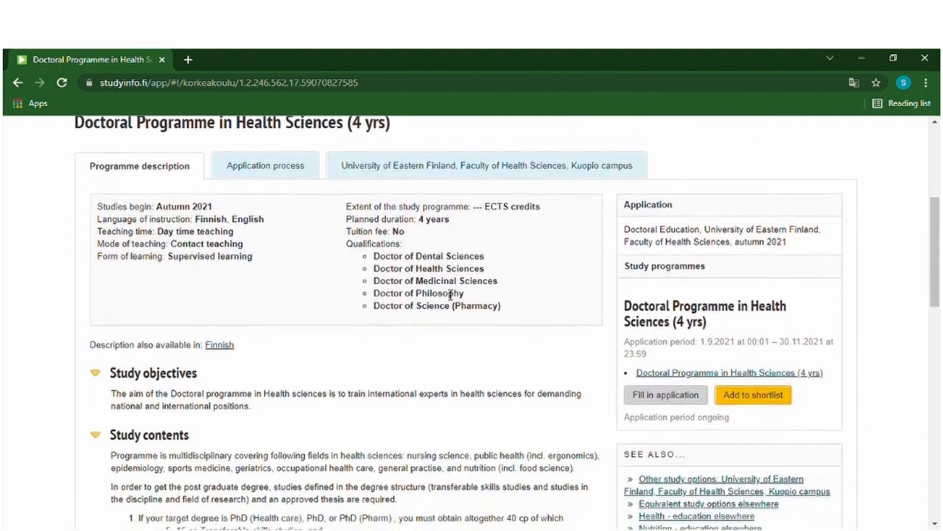
click(265, 165)
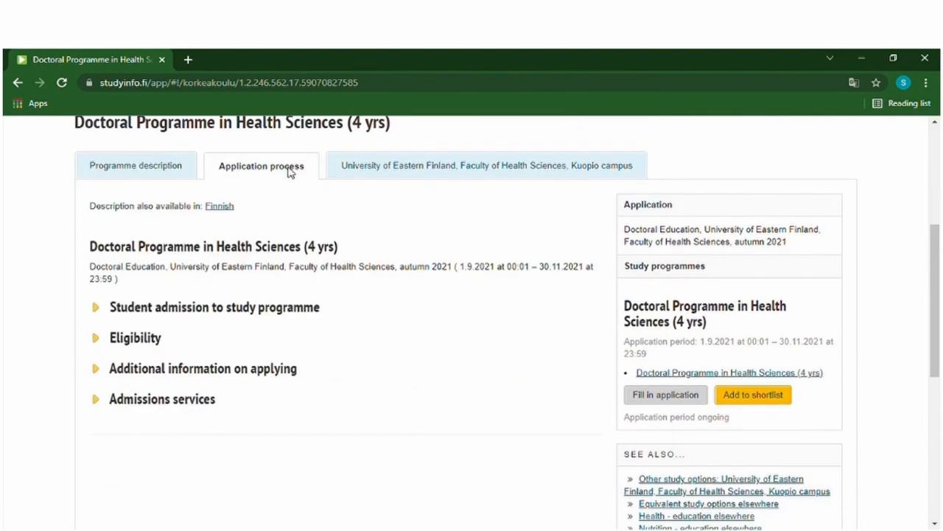
scroll(down, 3)
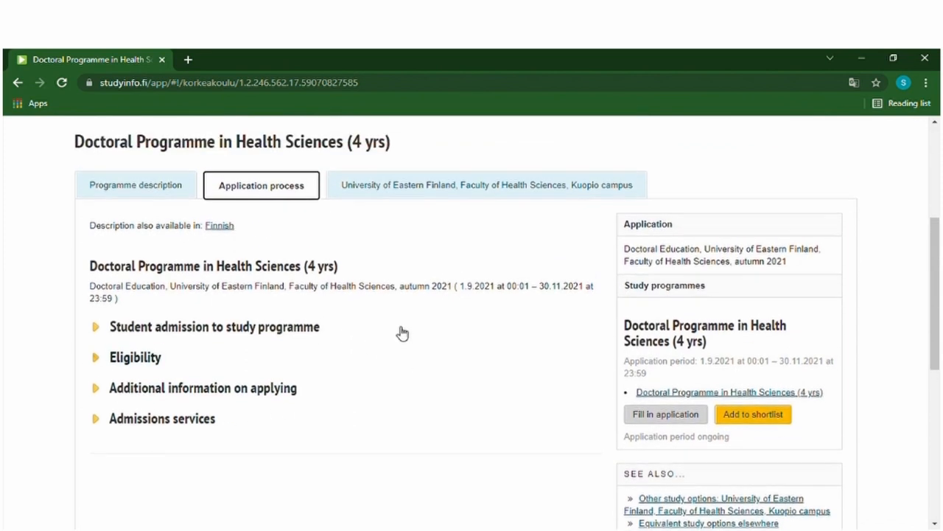
- Switch to the Programme description and read through it down and back up
click(136, 184)
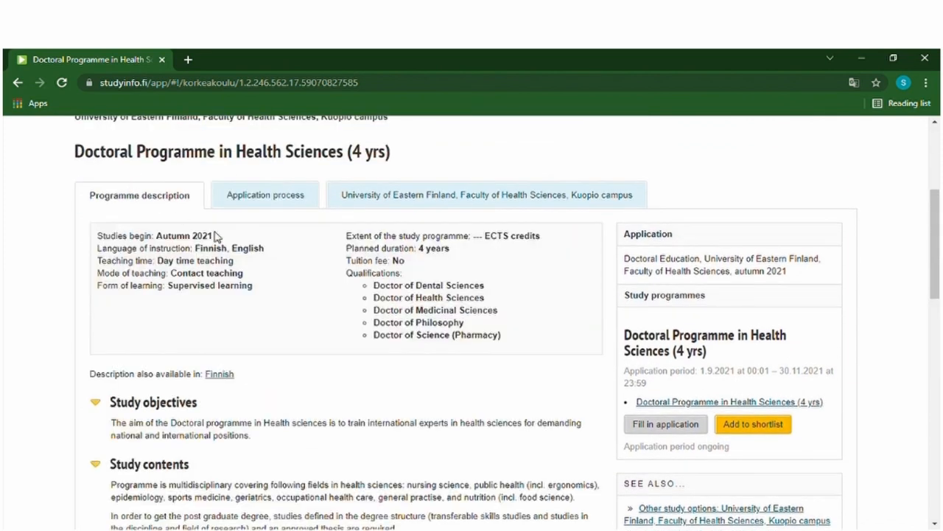
scroll(down, 3)
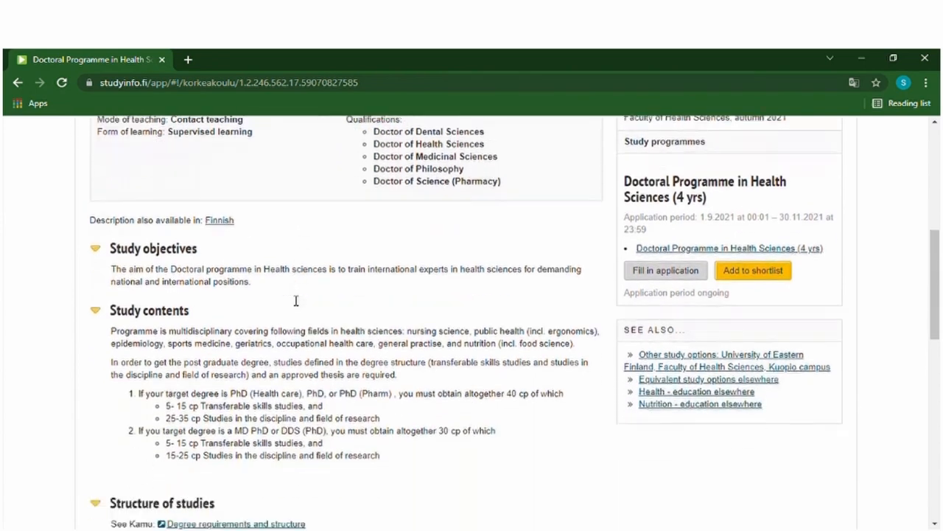
scroll(down, 3)
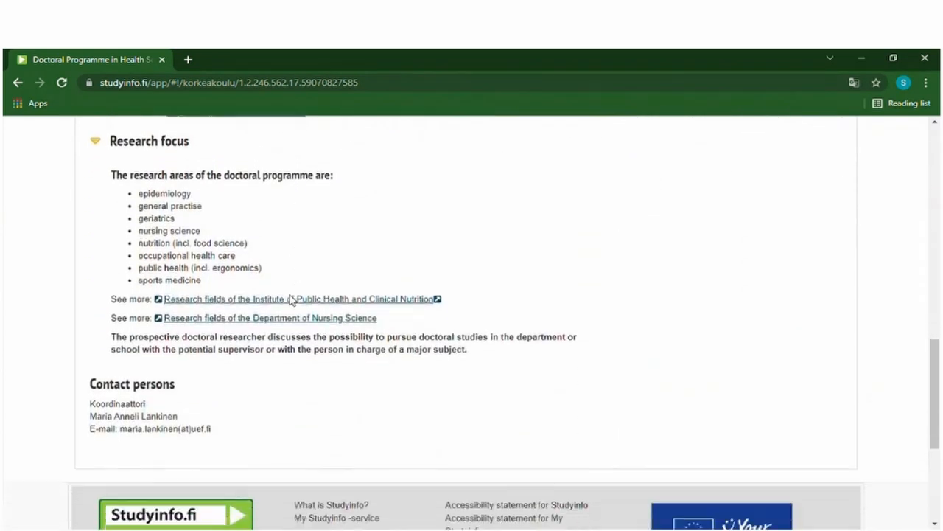
scroll(down, 3)
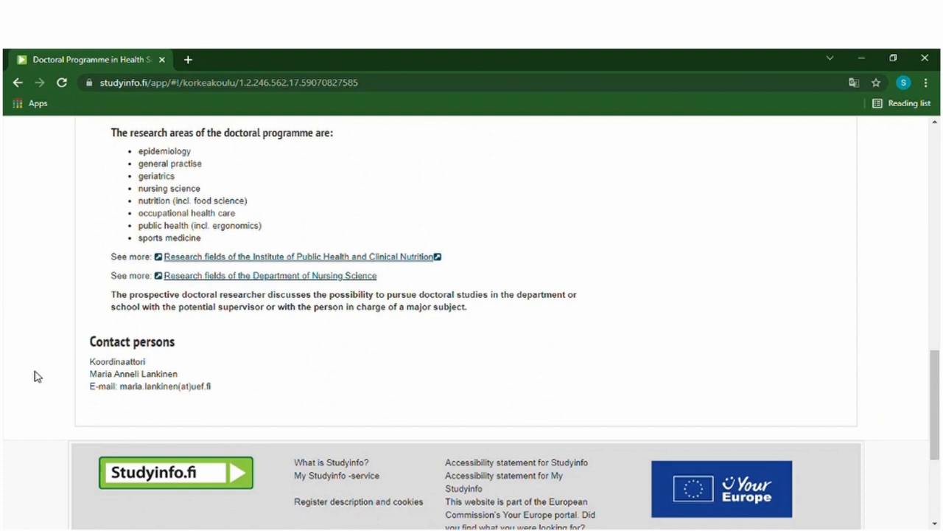
mouse_move(353, 349)
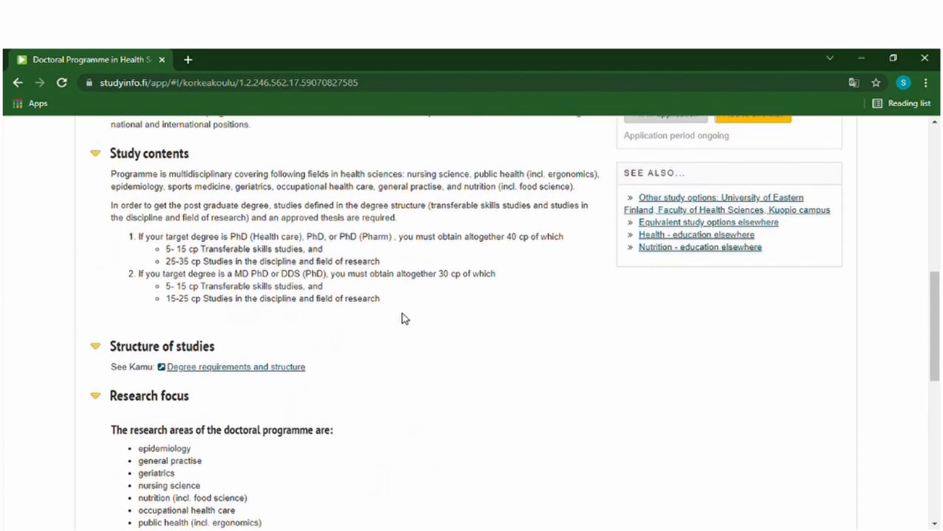
scroll(up, 3)
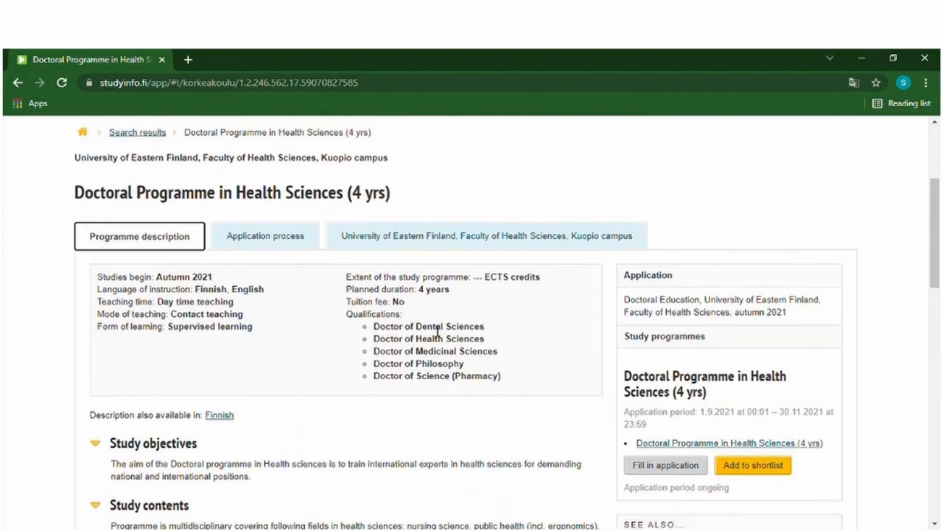
scroll(down, 3)
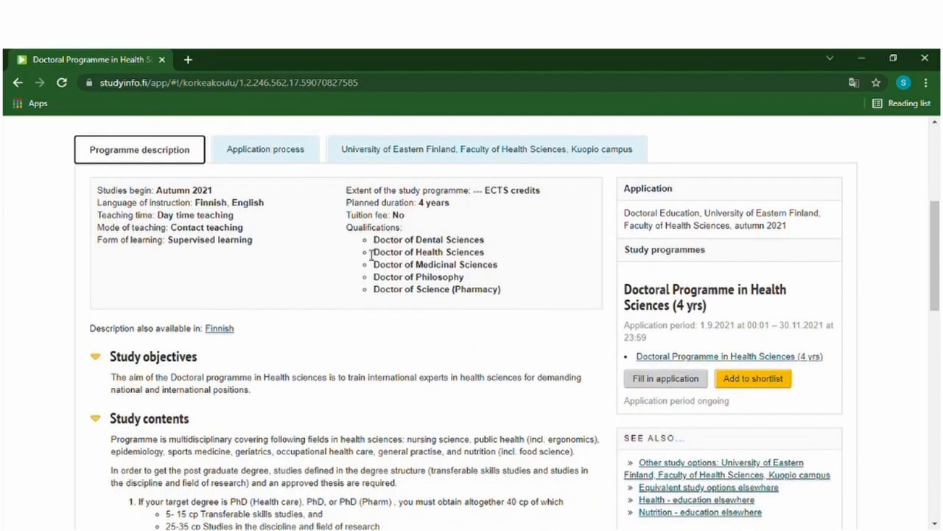
scroll(down, 3)
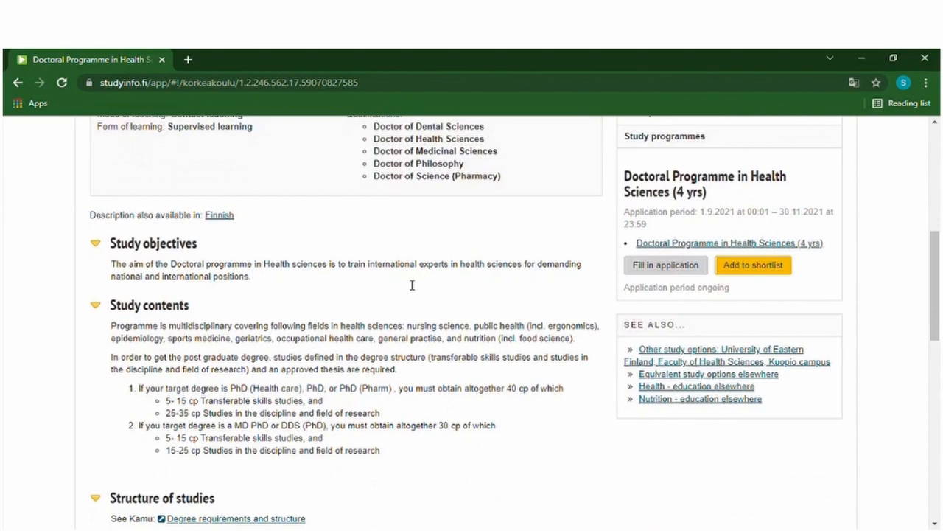
scroll(down, 3)
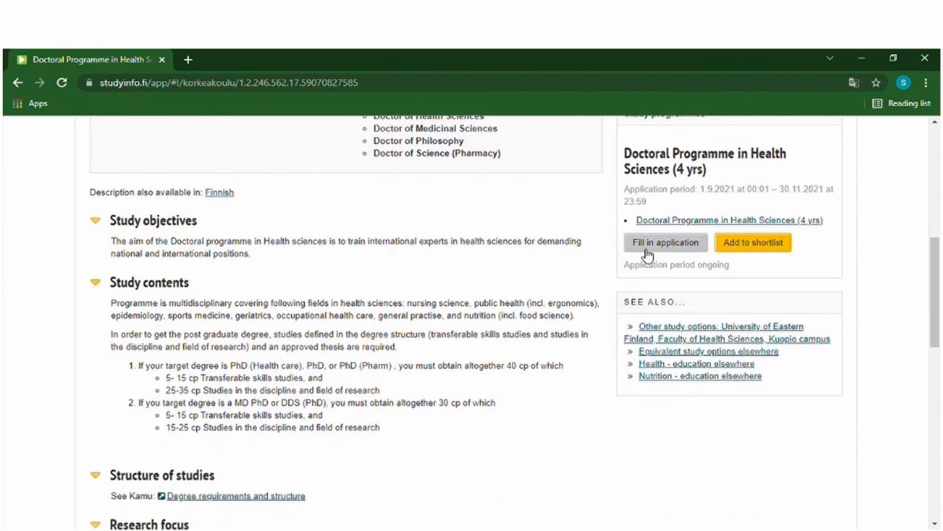
- Start the application via Fill in application and scroll through the form's 28 unanswered questions
click(664, 242)
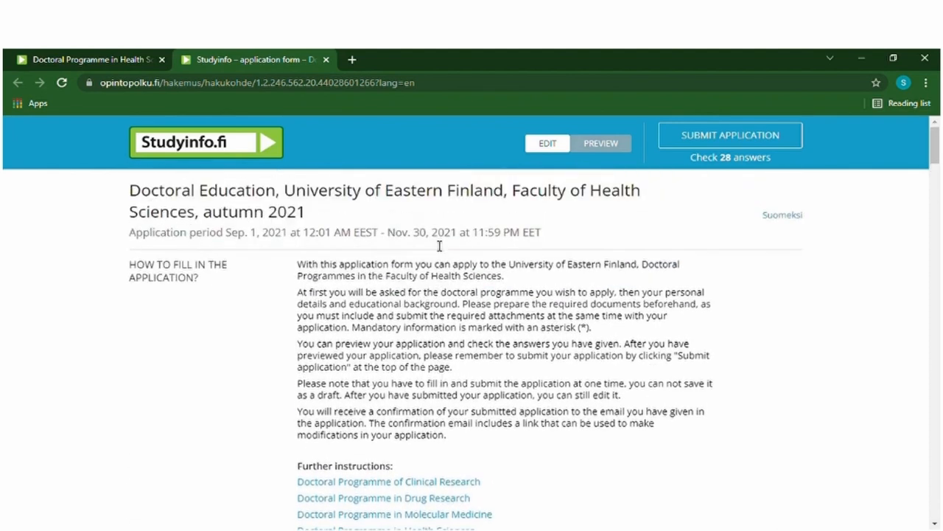
scroll(down, 3)
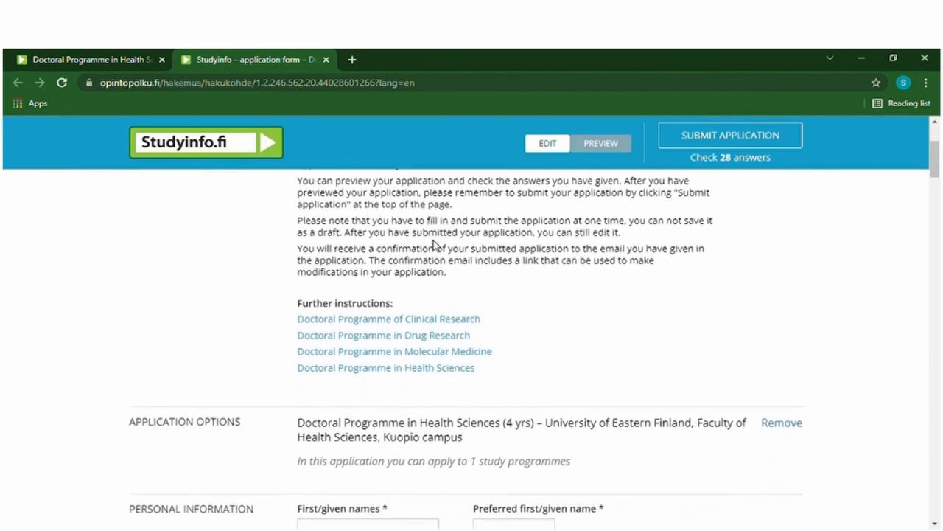
scroll(down, 3)
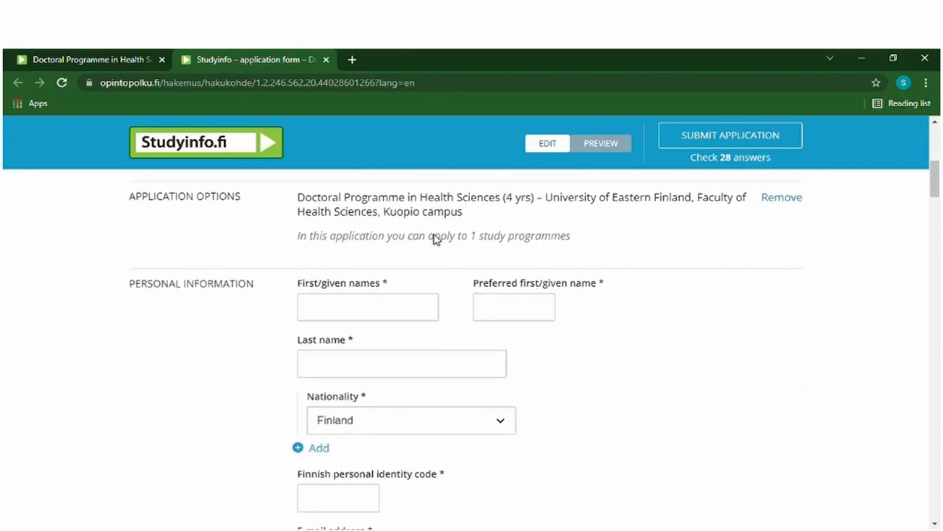
scroll(down, 3)
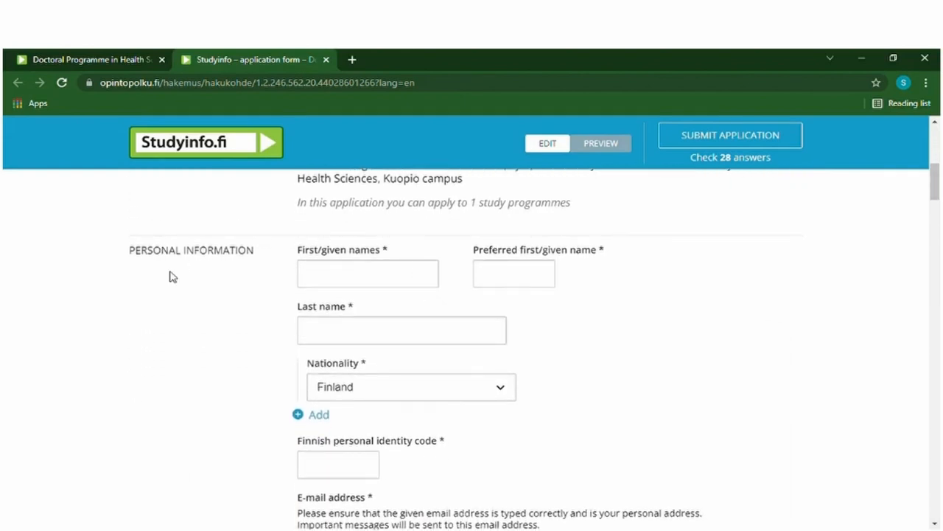
scroll(down, 3)
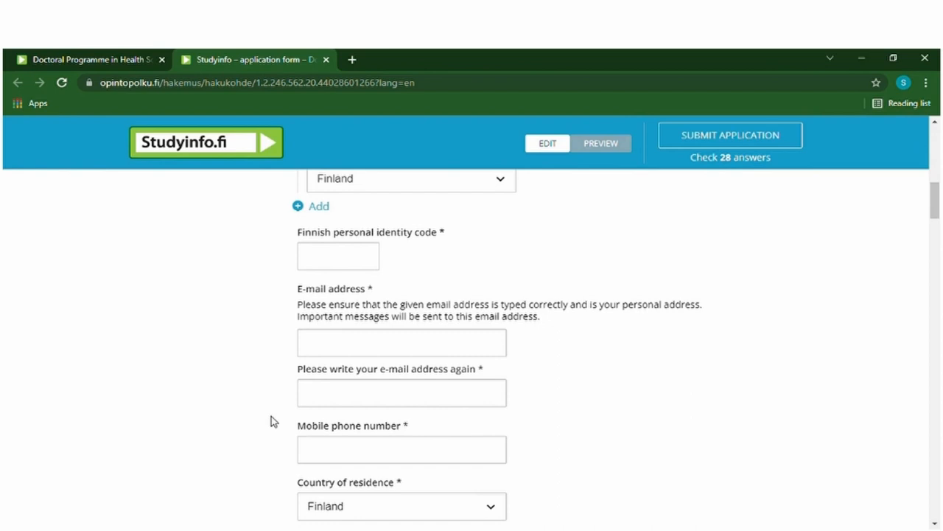
scroll(down, 3)
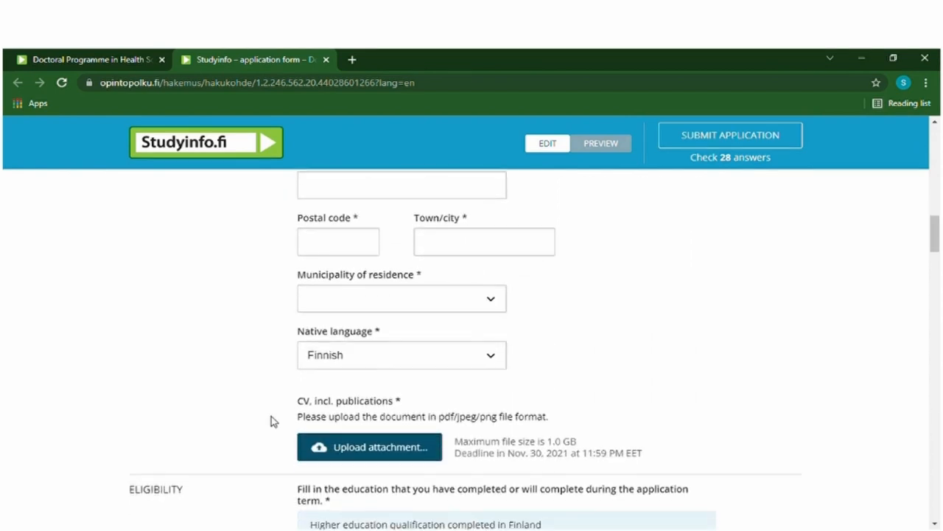
scroll(down, 3)
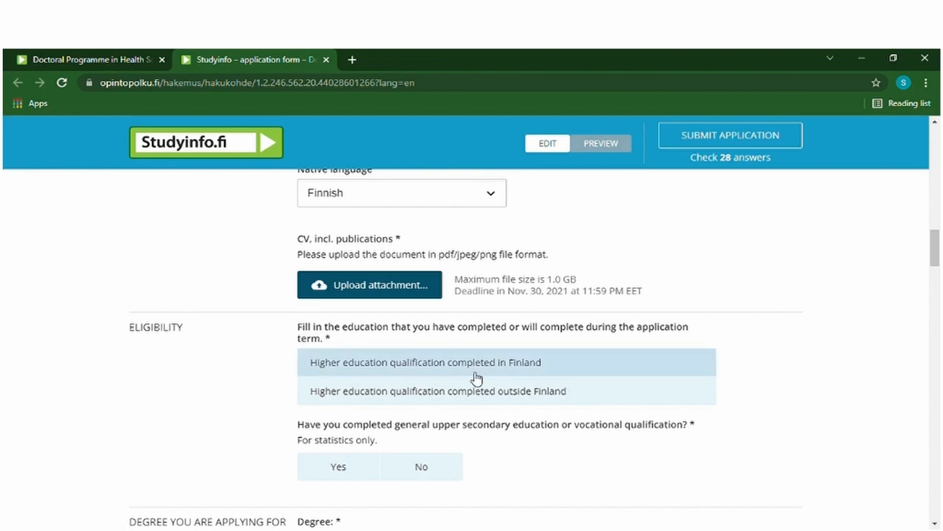
scroll(down, 3)
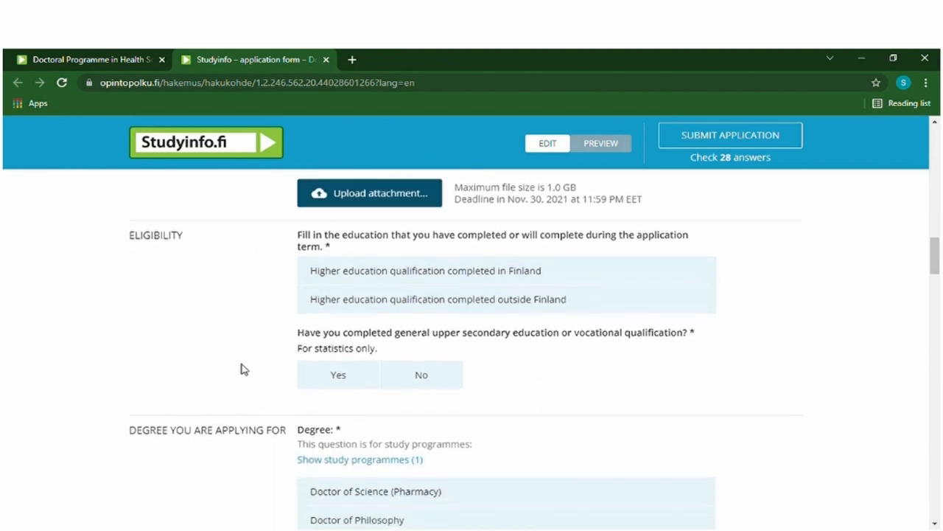
scroll(down, 3)
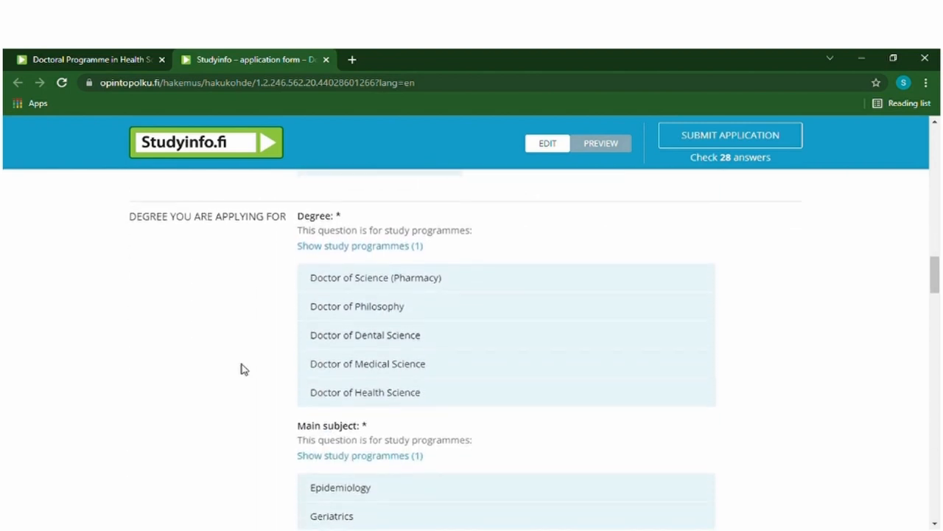
scroll(down, 3)
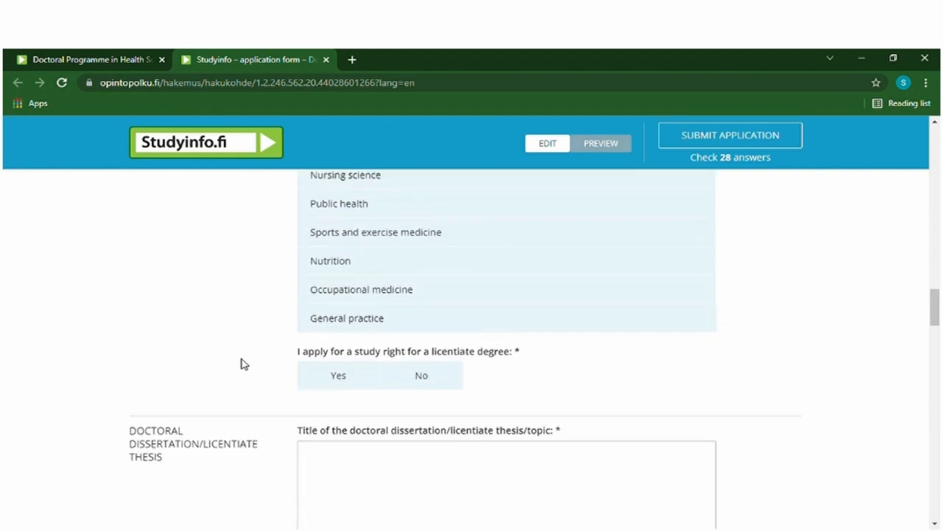
scroll(down, 3)
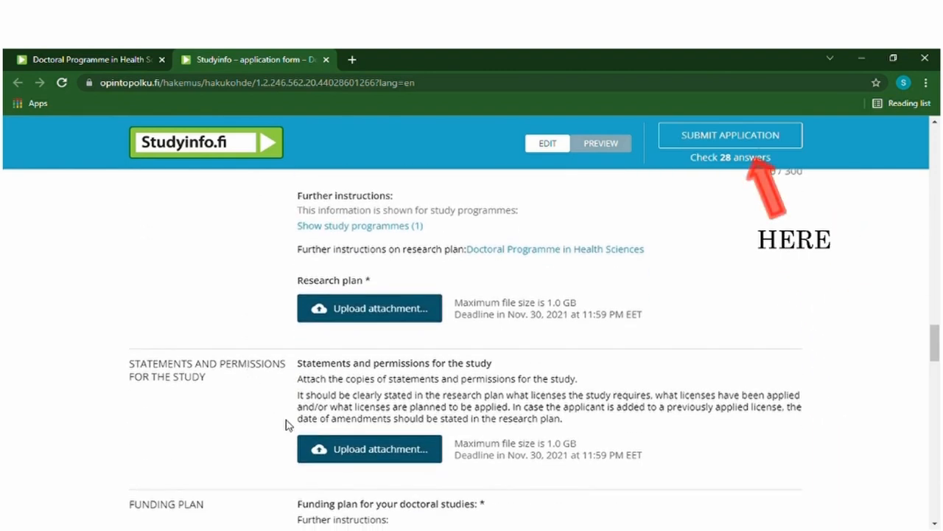
scroll(down, 3)
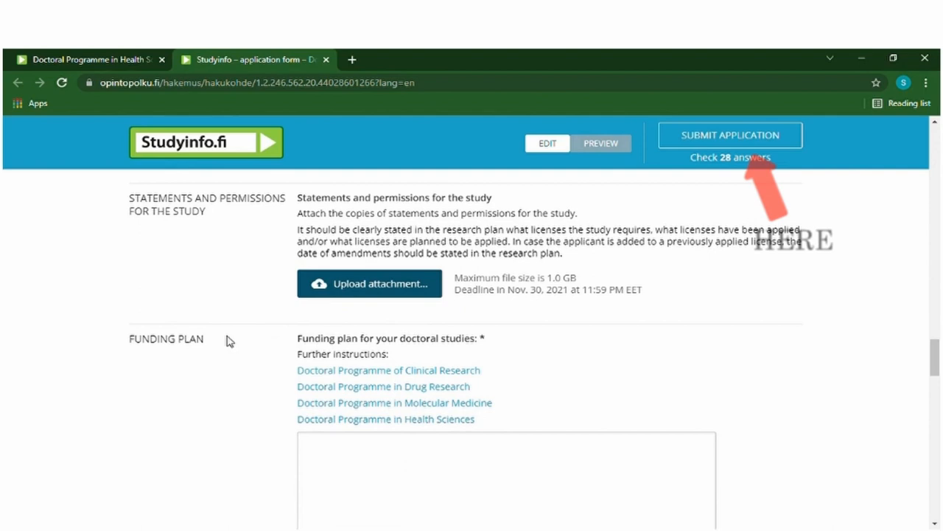